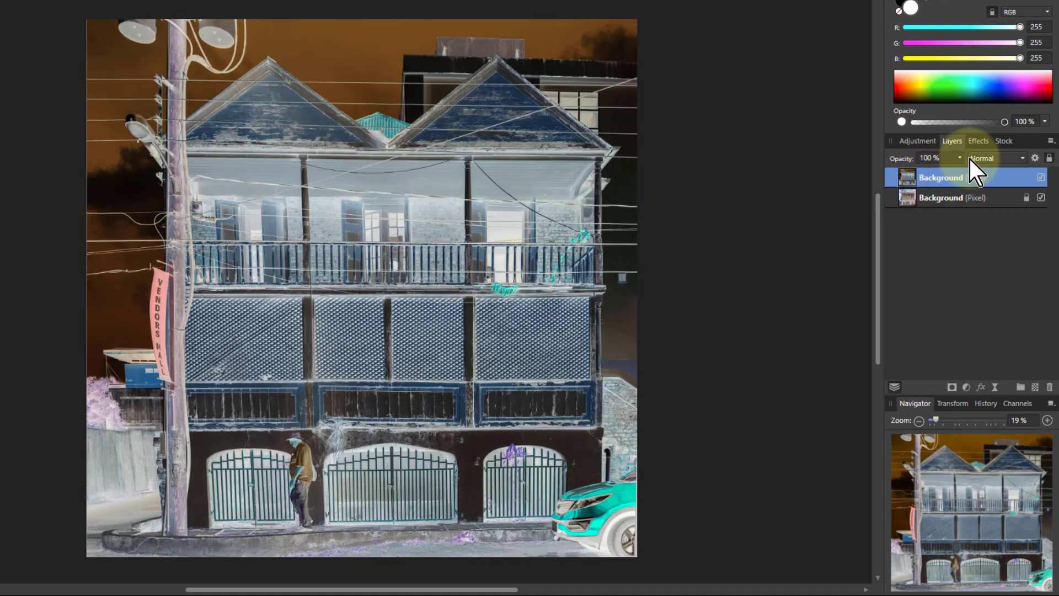
Set the inverted duplicate layer's blend mode to Lighter Colour for a pale sketch look
click(993, 157)
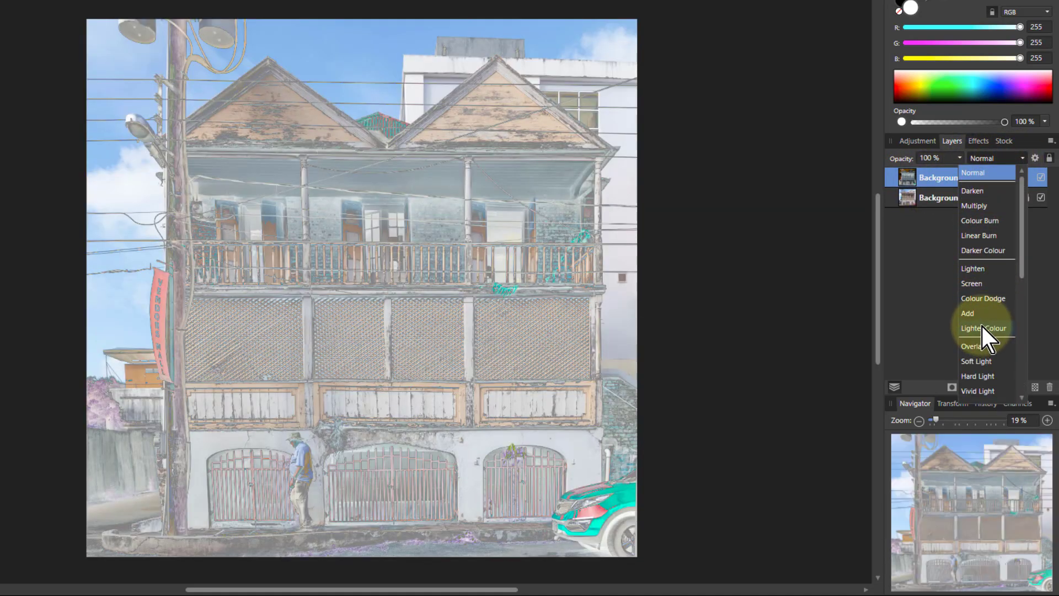
click(986, 328)
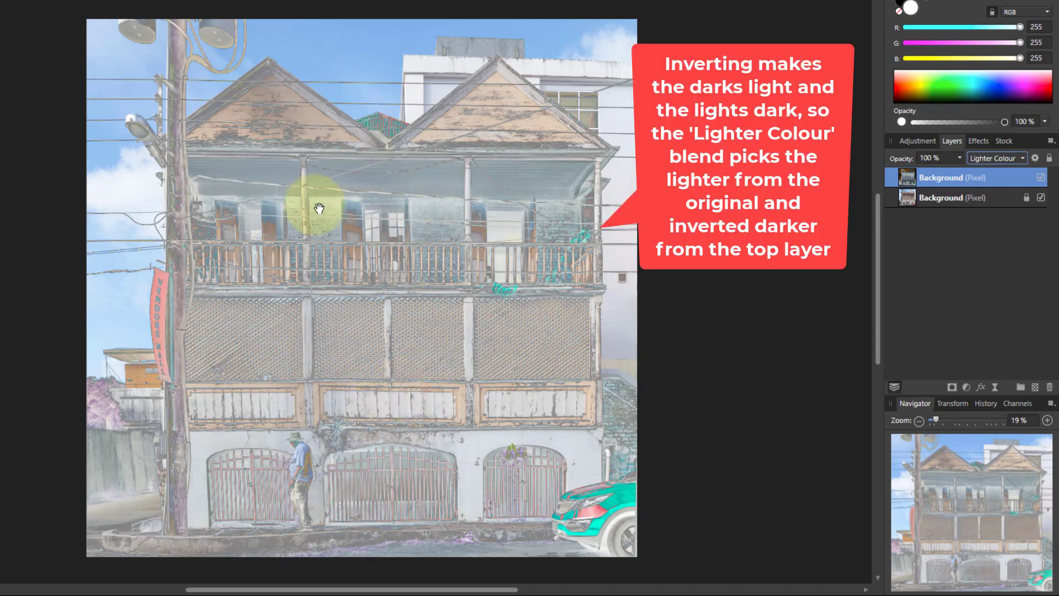
mouse_move(575, 522)
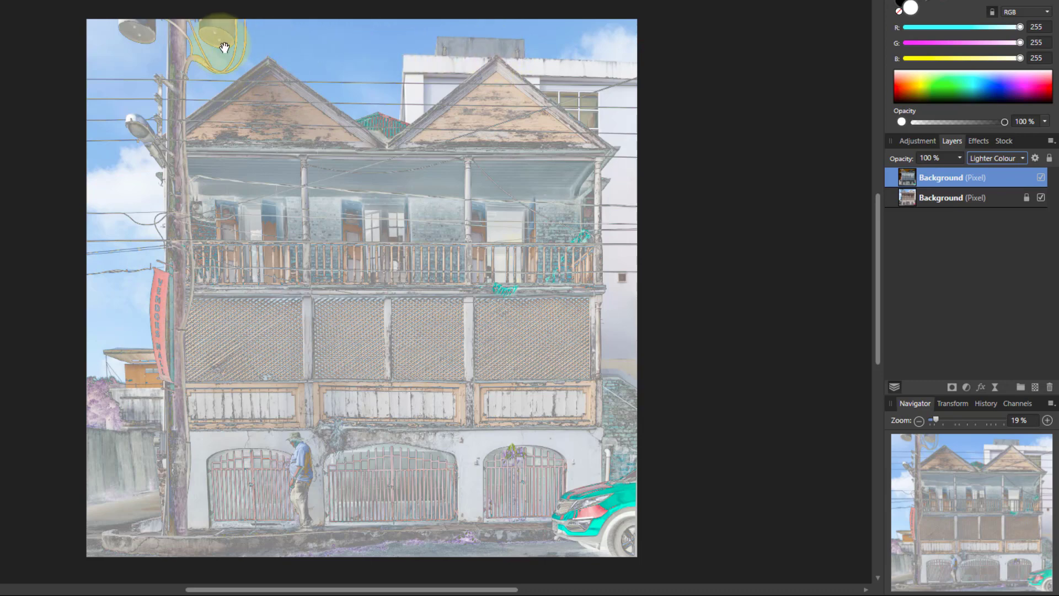
mouse_move(127, 284)
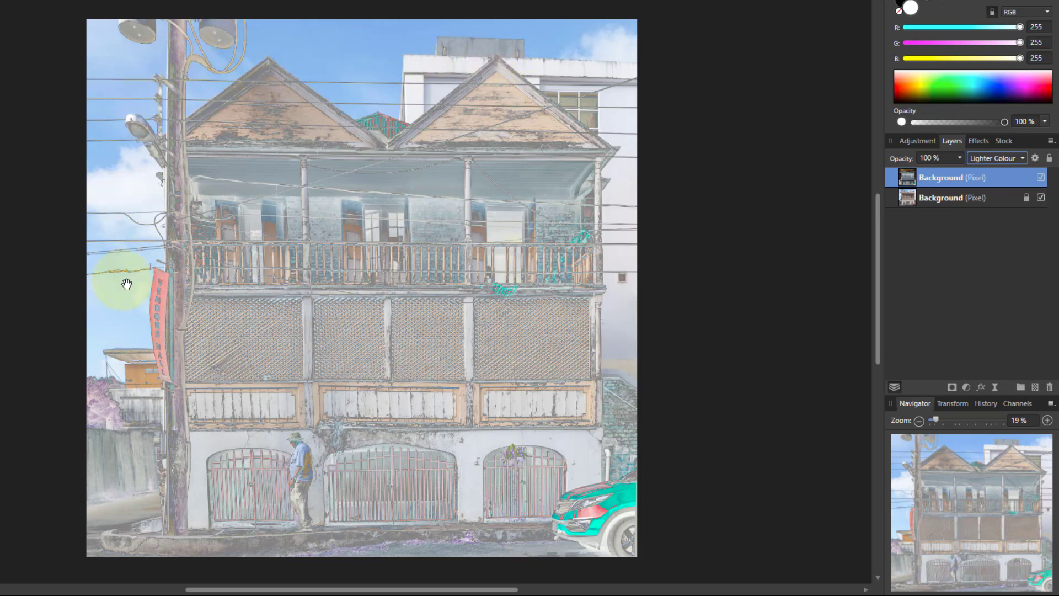
mouse_move(633, 245)
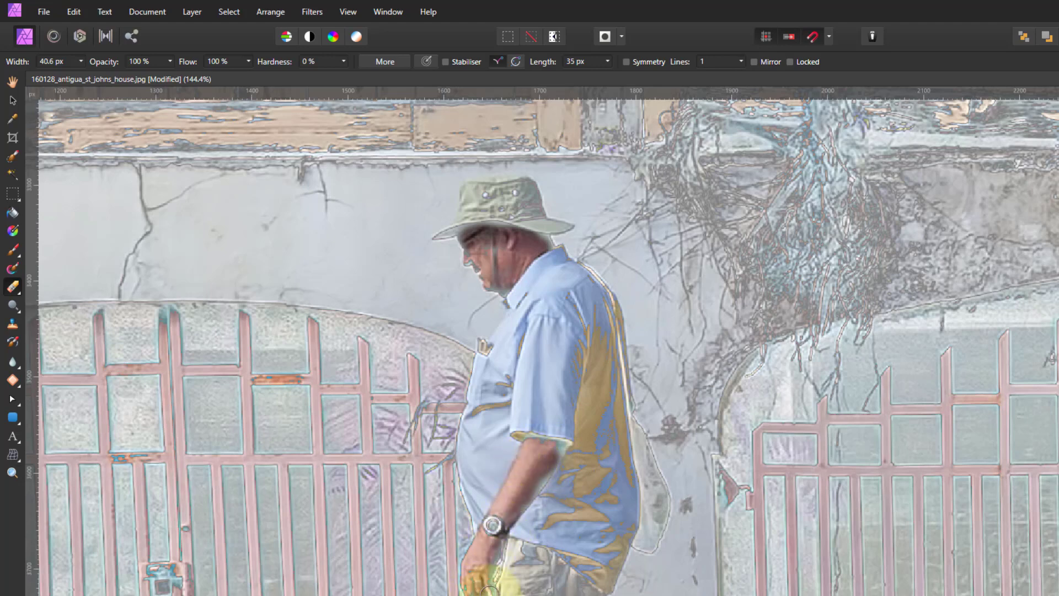
Touch up the sketch effect over the walking man in front of the gates
click(503, 511)
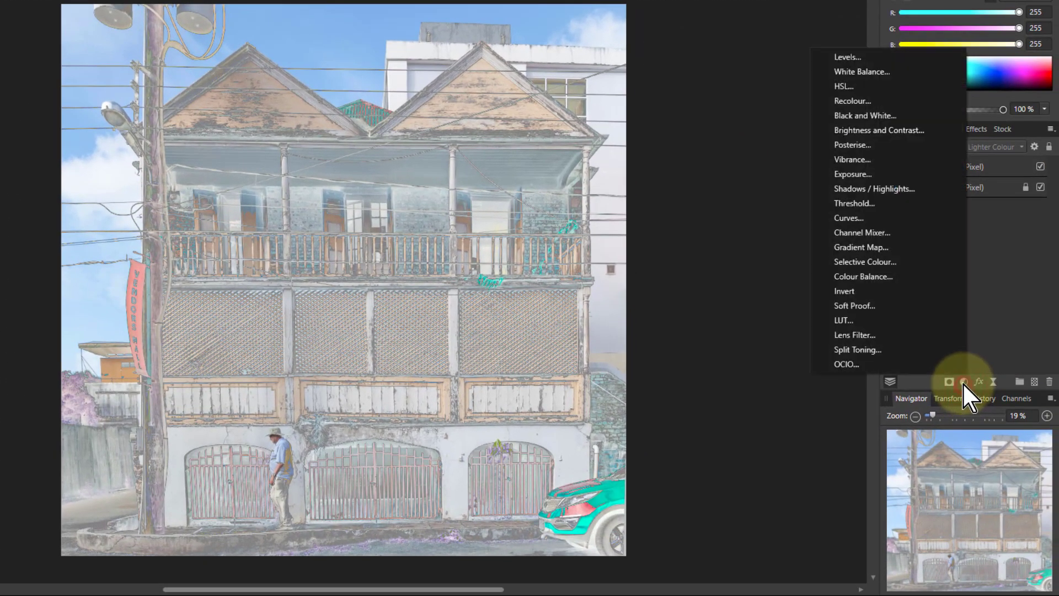
mouse_move(872, 223)
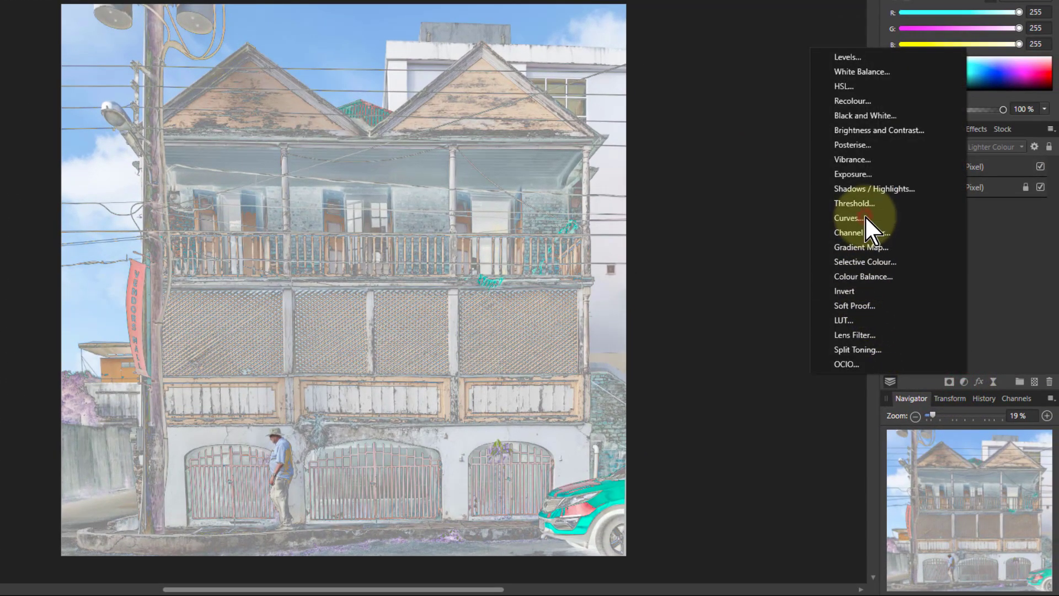
Add a Curves adjustment layer to darken shadows and boost contrast
click(850, 218)
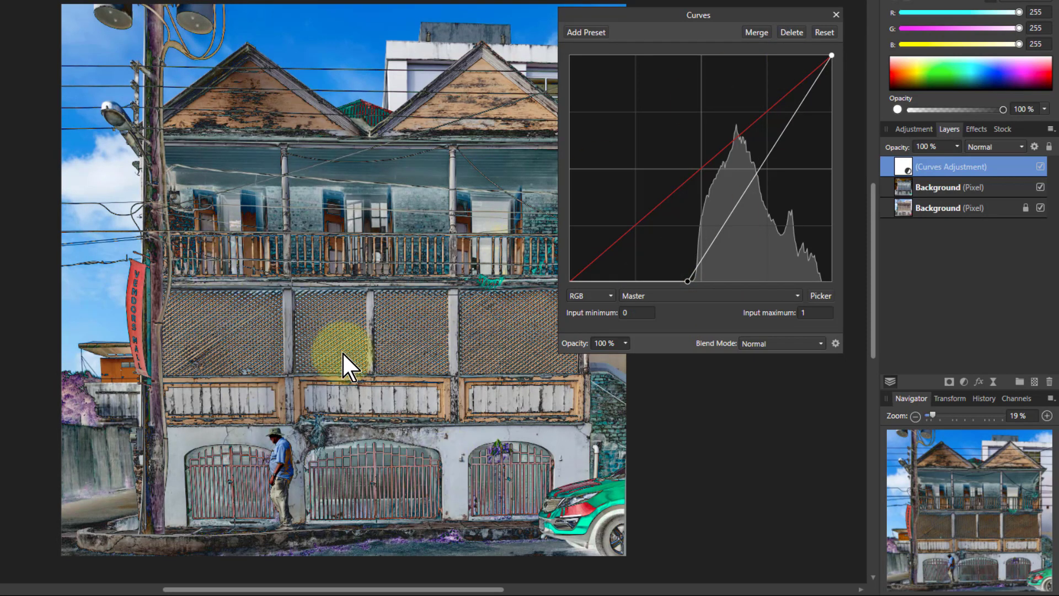
mouse_move(324, 355)
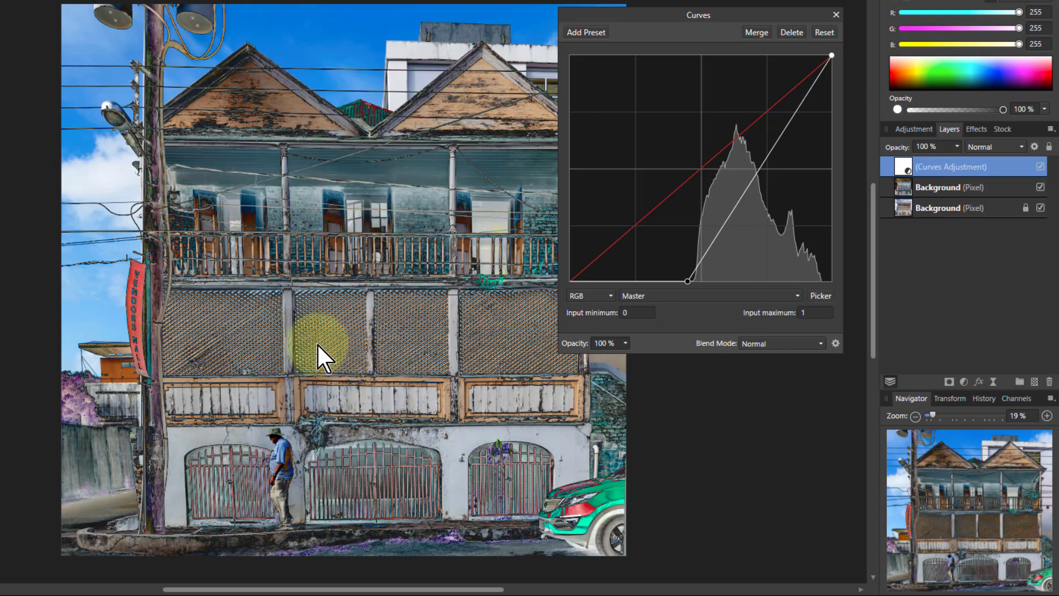
mouse_move(557, 91)
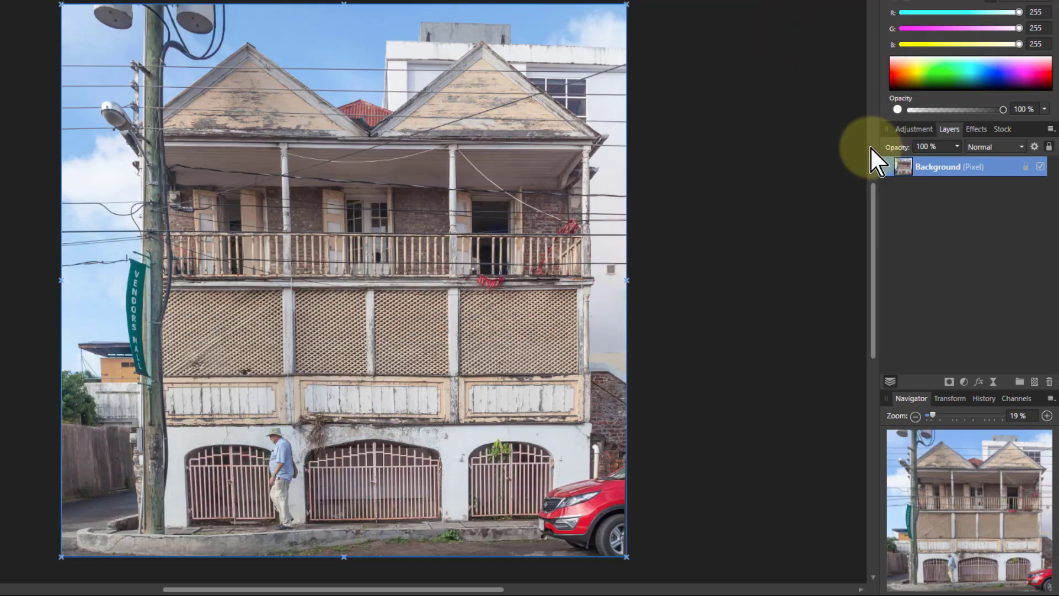
mouse_move(817, 147)
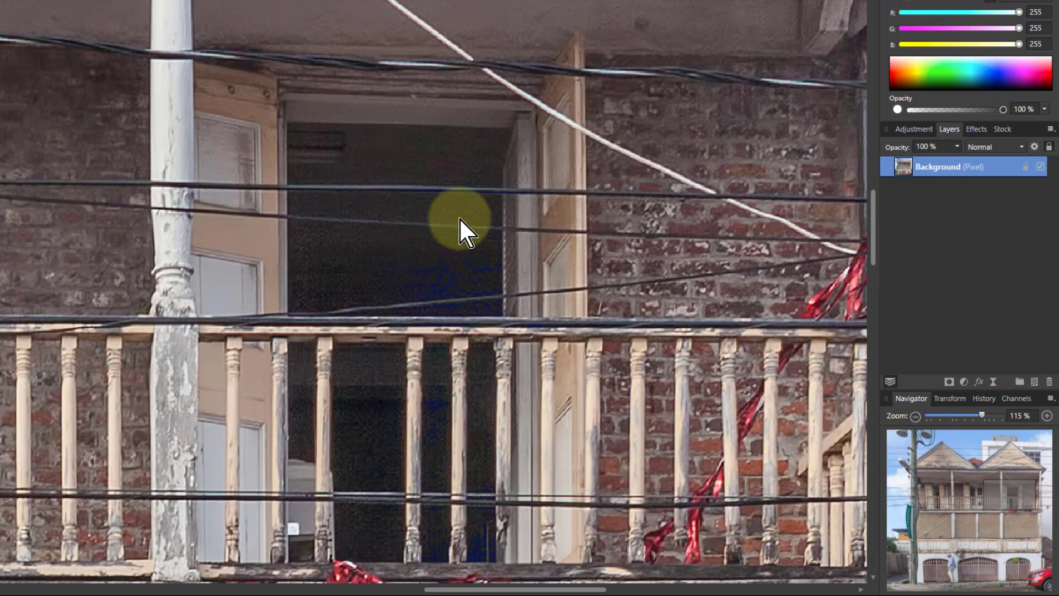
mouse_move(513, 254)
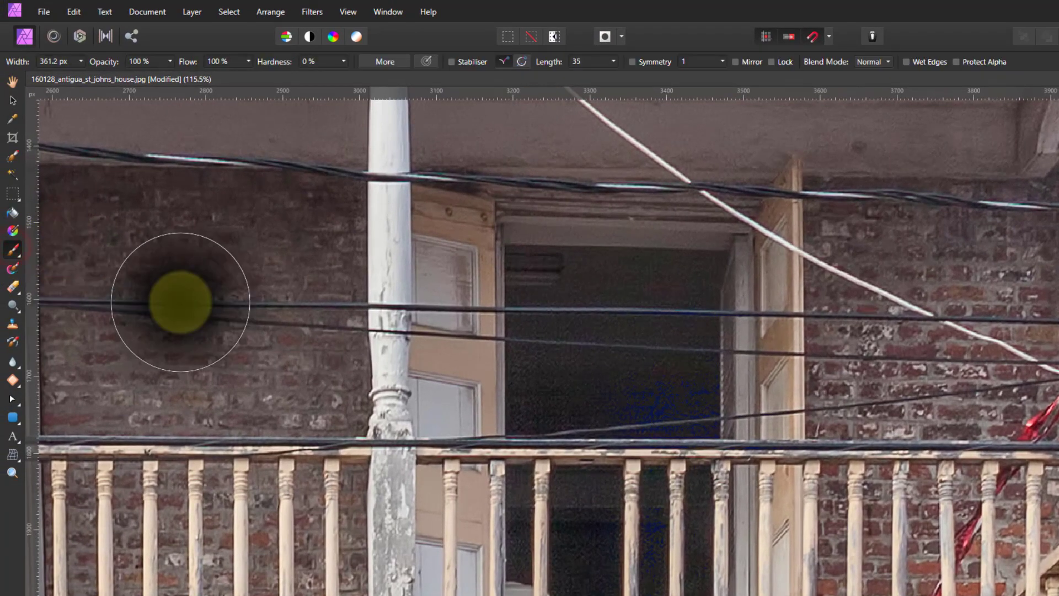
Set the Paint Brush to Lighter Colour blending with a dark blue colour
click(179, 300)
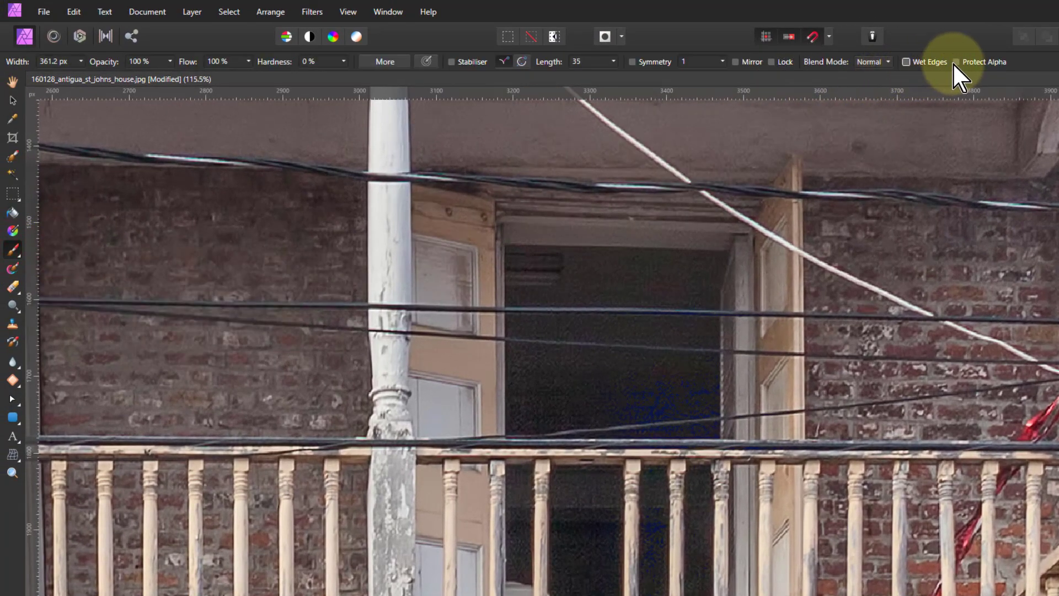
mouse_move(847, 71)
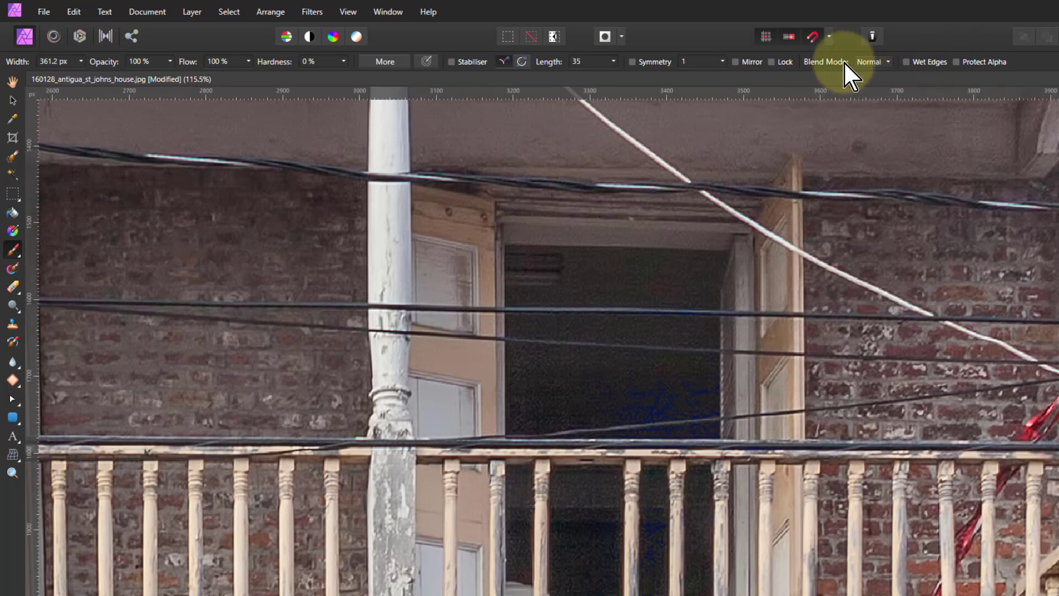
click(871, 62)
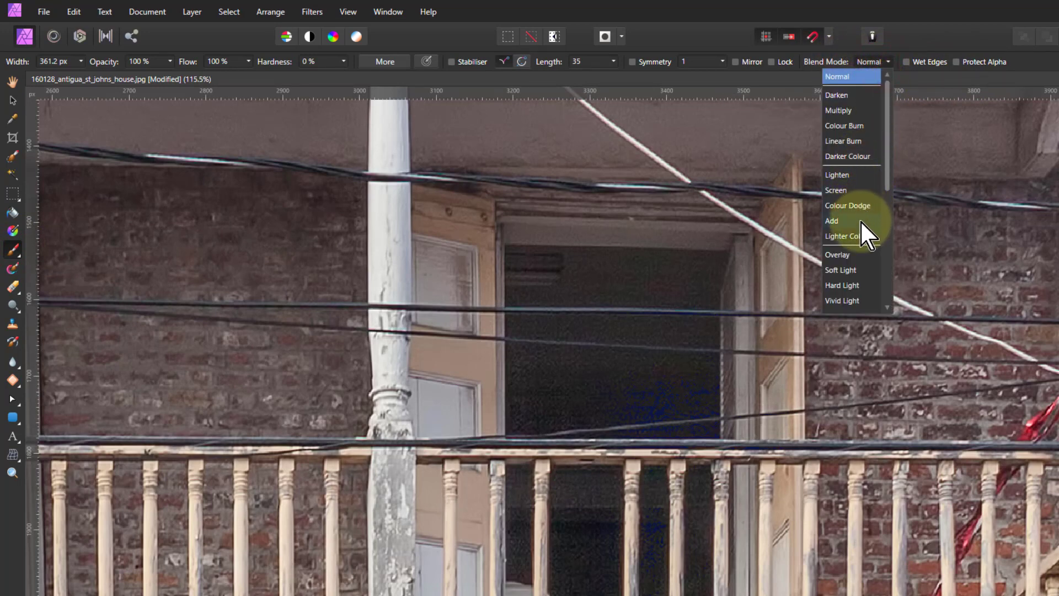
click(843, 236)
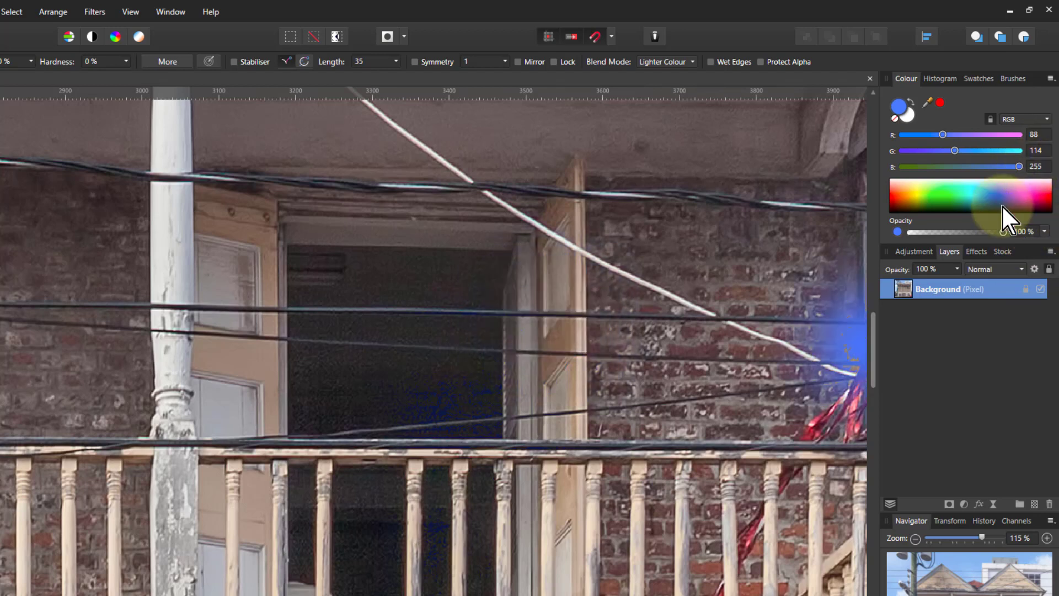
click(1000, 209)
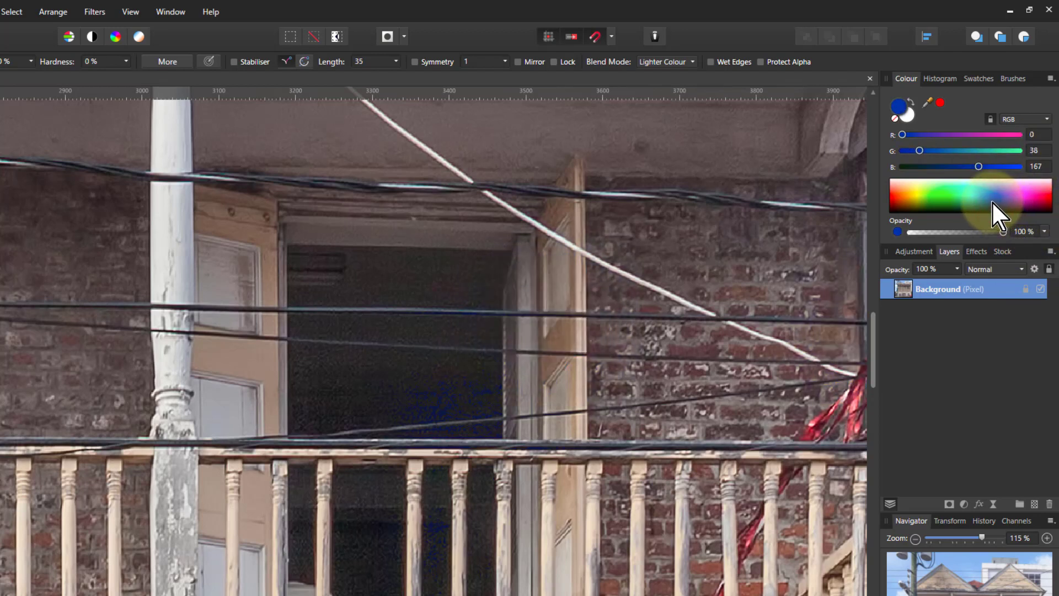
click(473, 311)
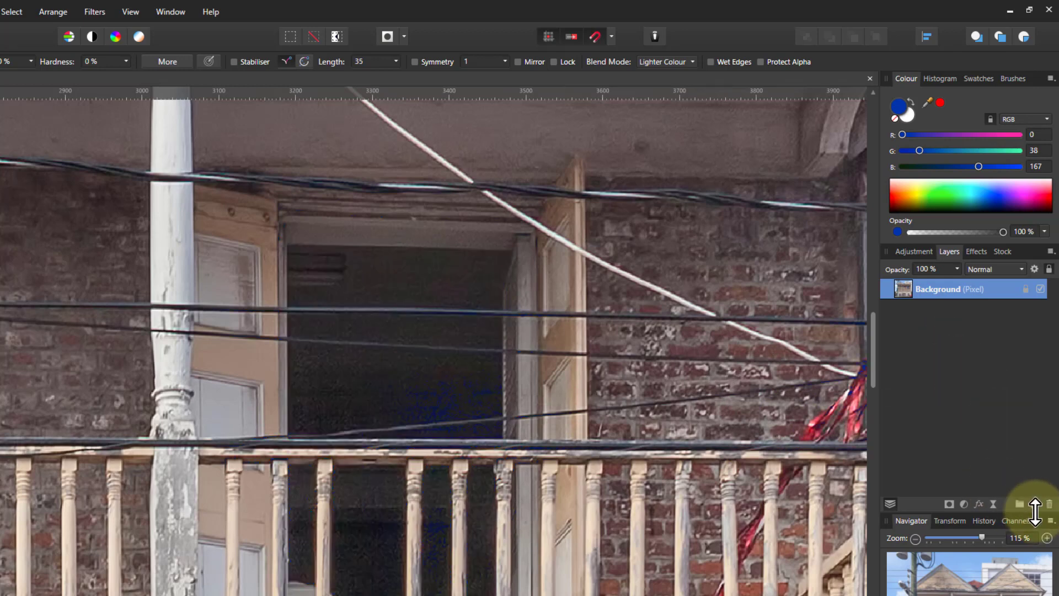
Add a new empty pixel layer and return the brush to Normal blending
click(1019, 504)
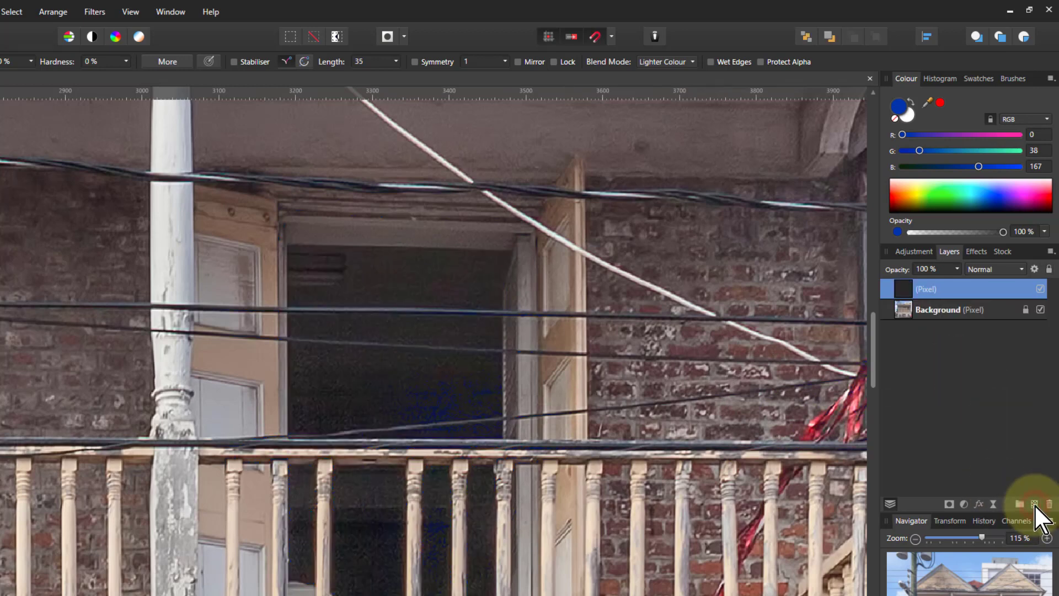
click(454, 298)
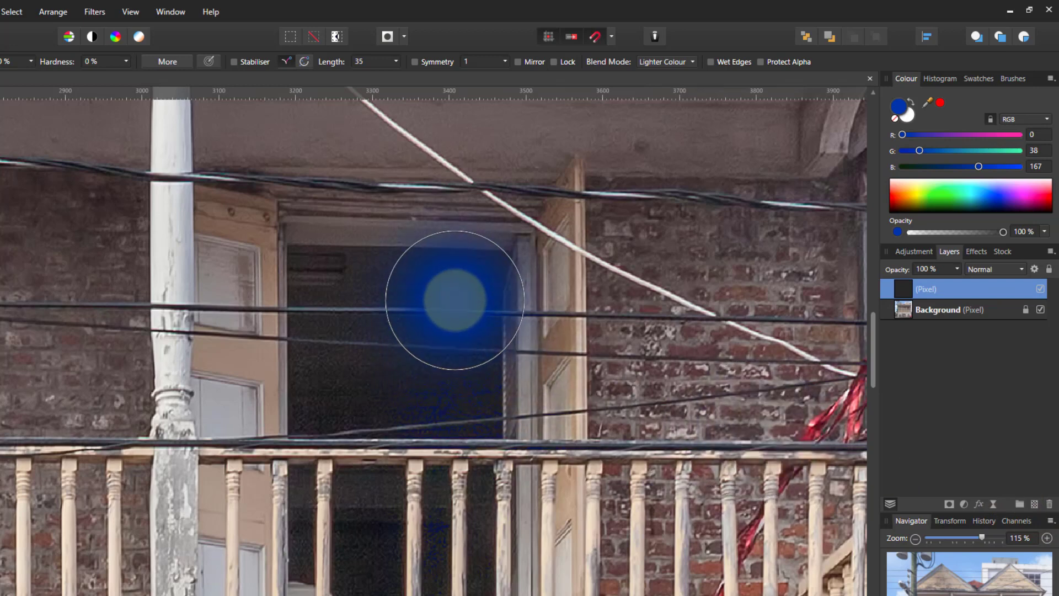
click(664, 62)
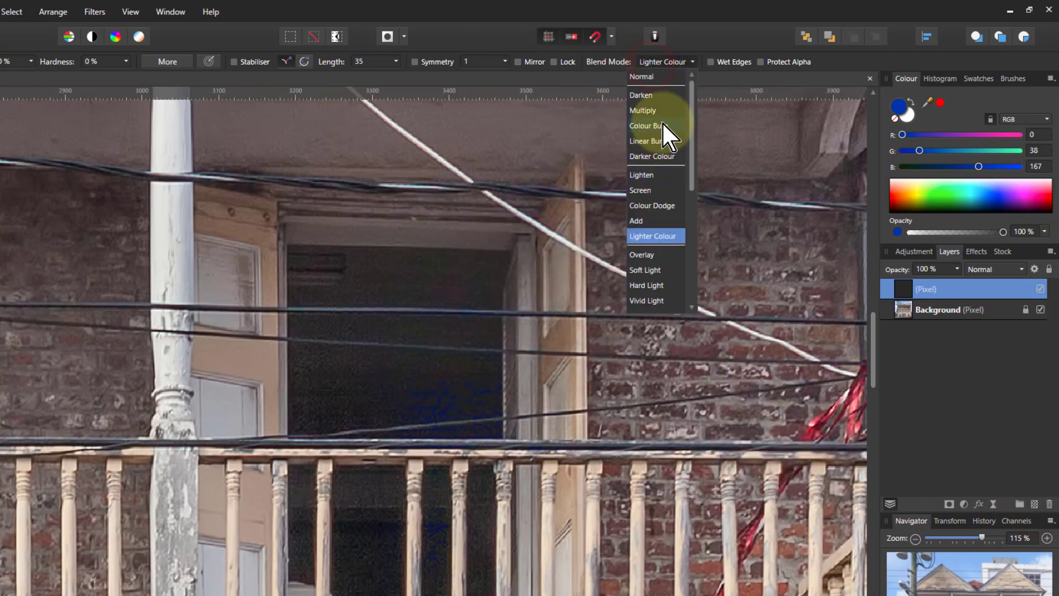
click(641, 76)
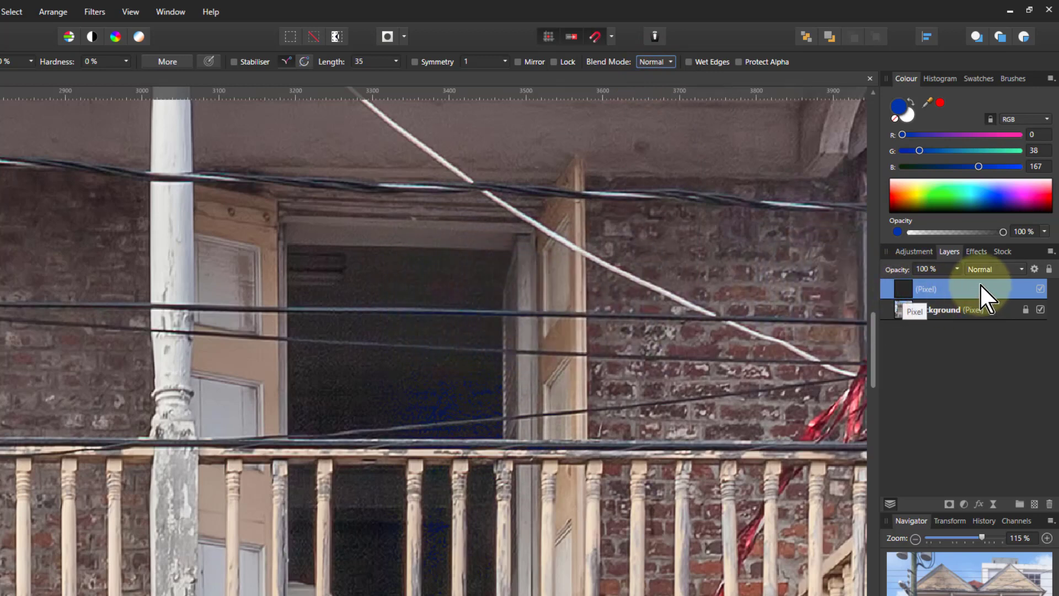
Set the new pixel layer's blend mode to Lighter Colour
click(992, 269)
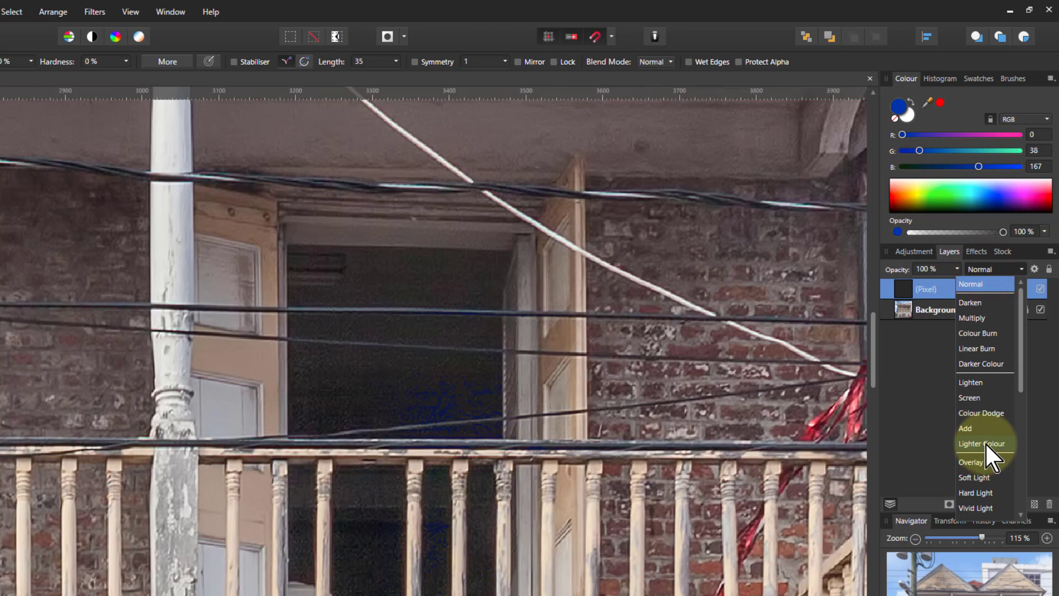
click(984, 443)
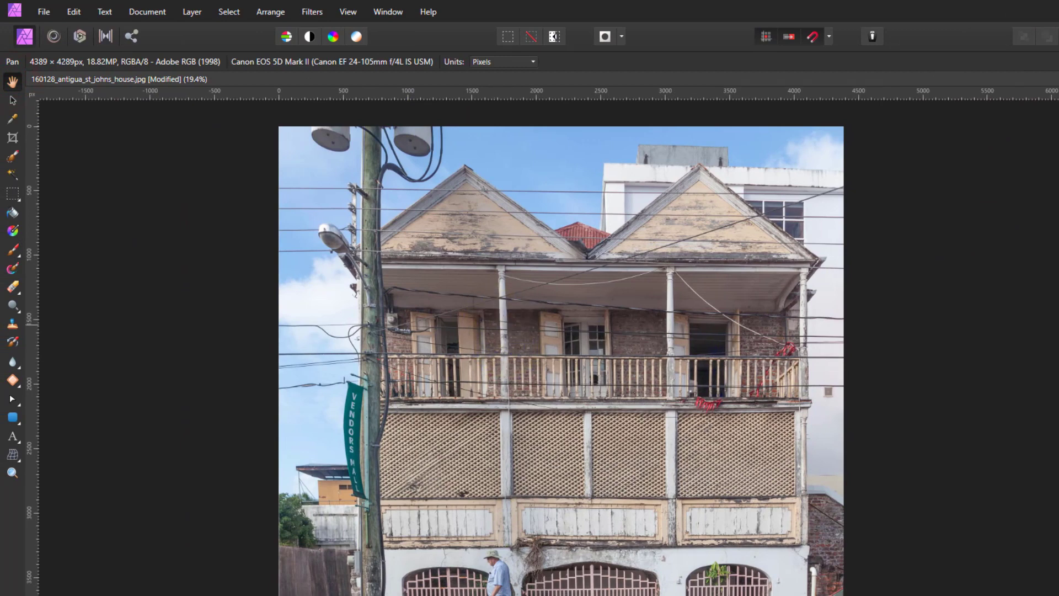
mouse_move(261, 122)
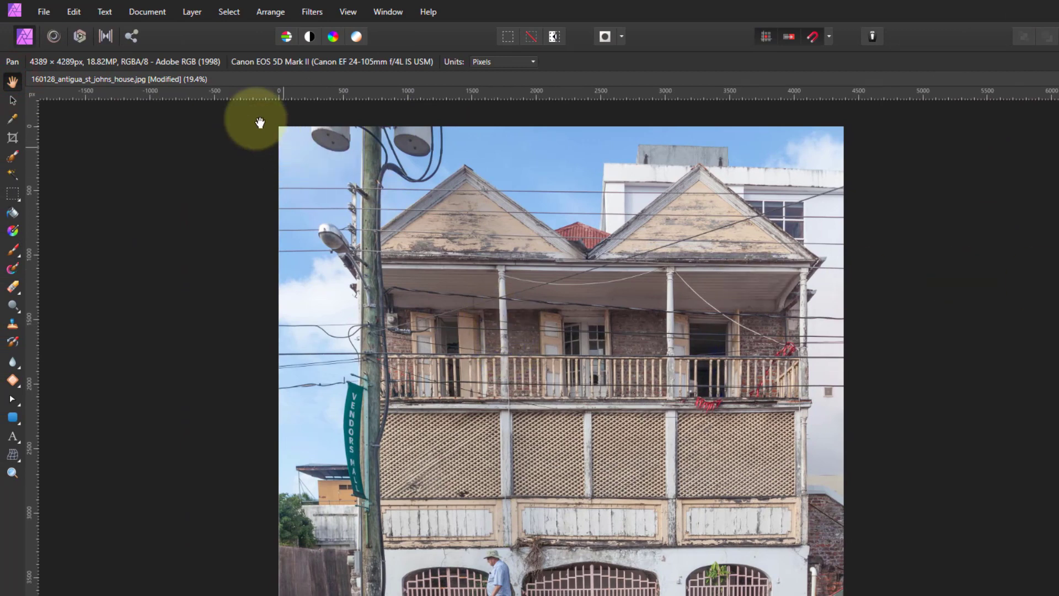
Add a new fill layer via Layer > New Fill Layer and blend it in Lighter Colour mode
click(191, 11)
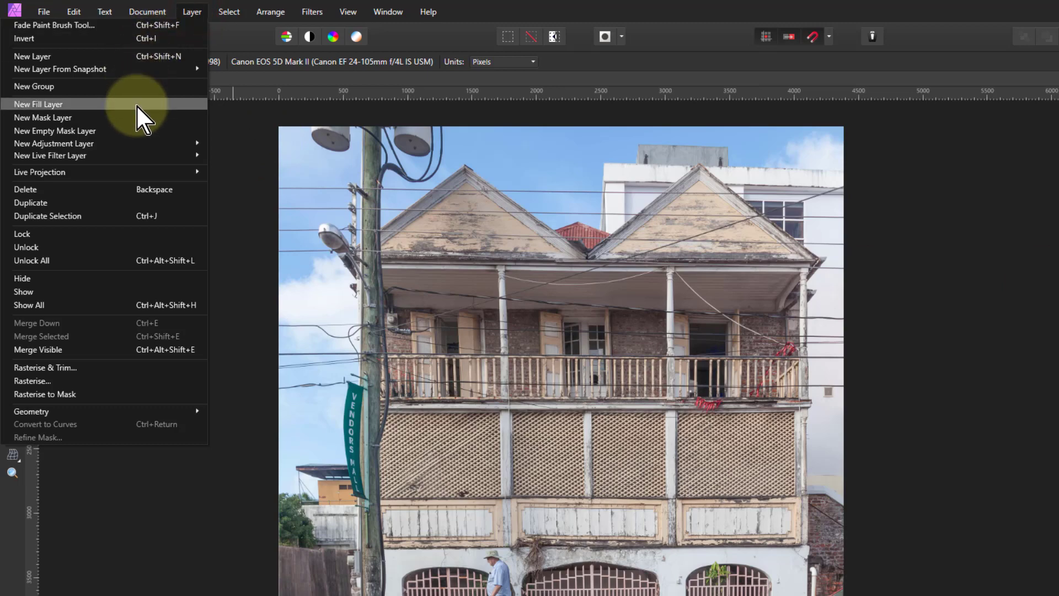
click(38, 103)
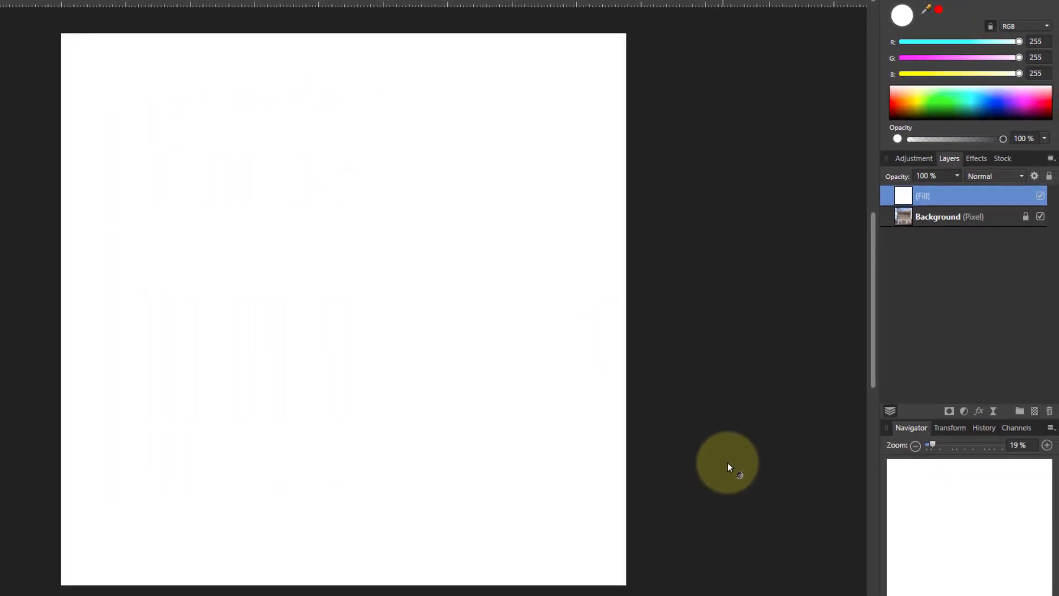
click(993, 176)
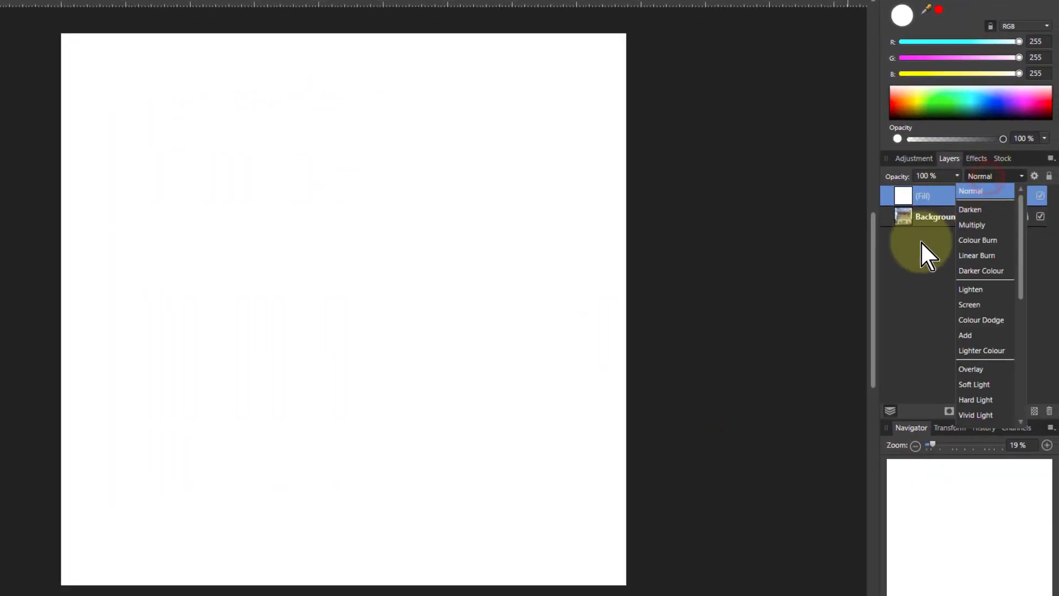
click(982, 349)
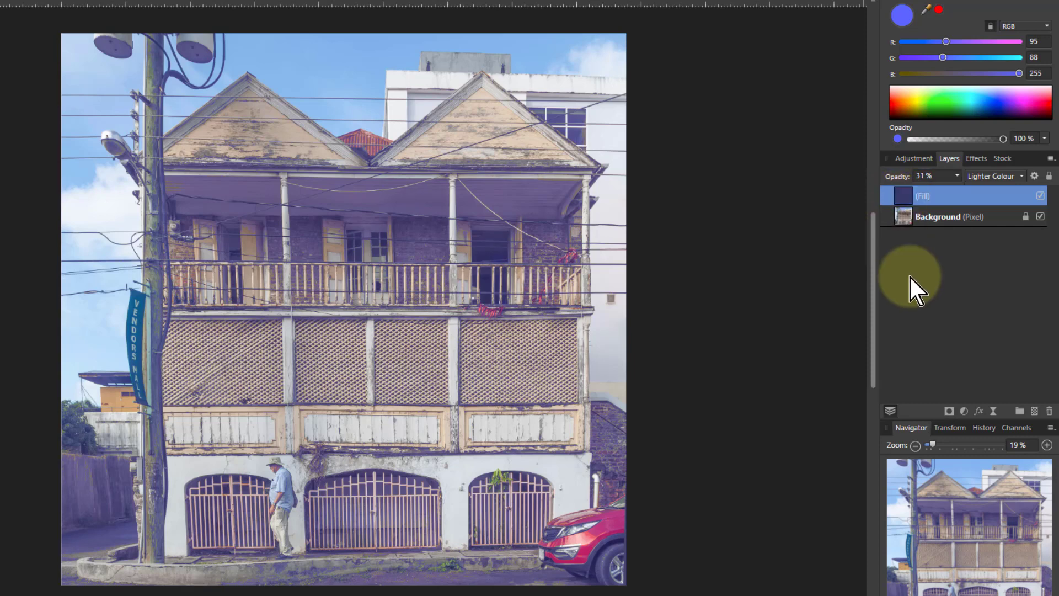
mouse_move(915, 213)
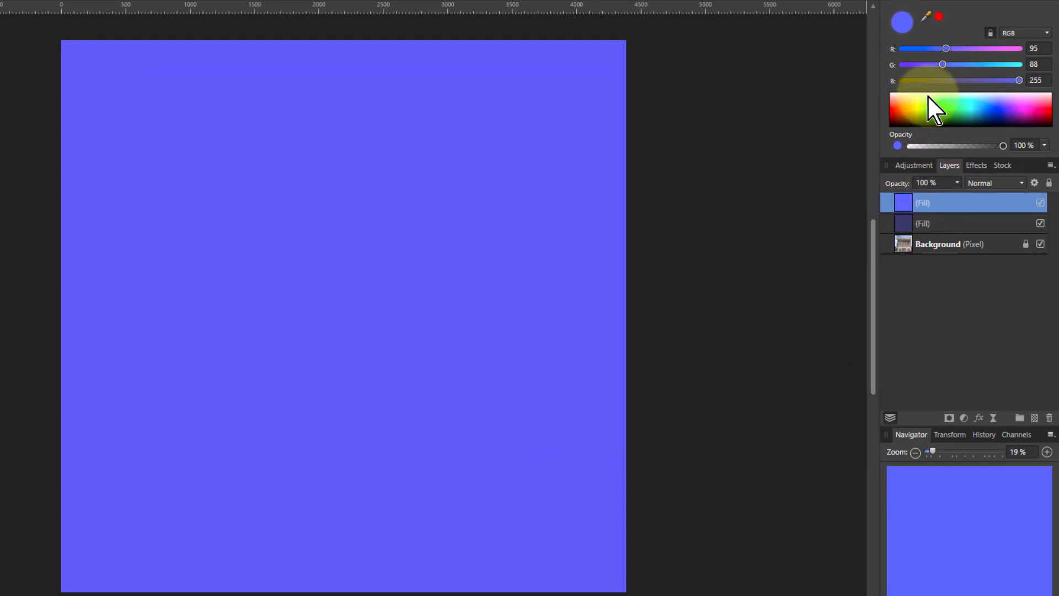
Colour the second fill layer yellow-green and blend it in Lighter Colour mode
click(934, 112)
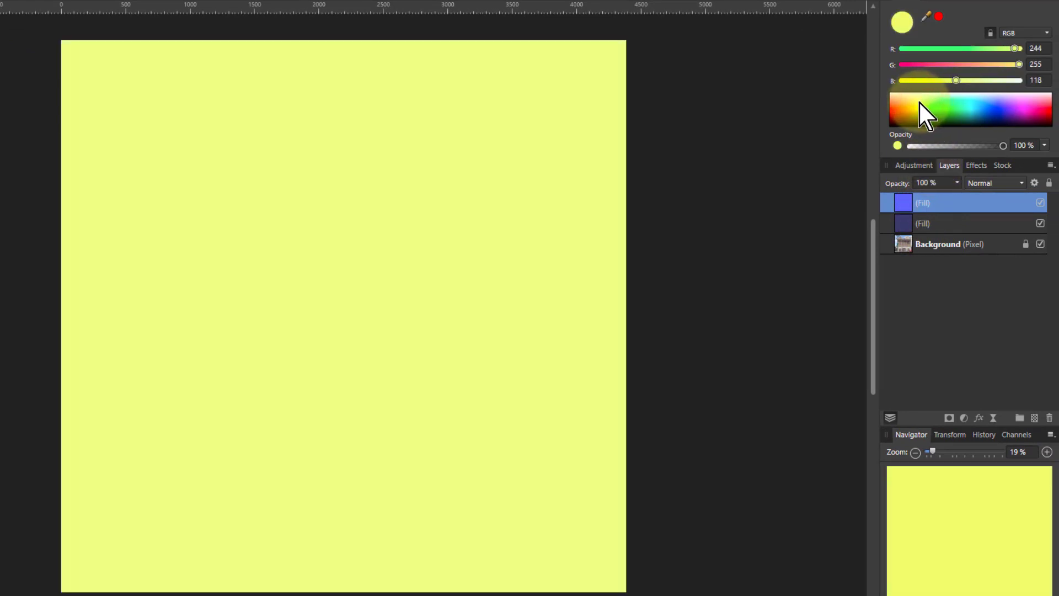
click(993, 182)
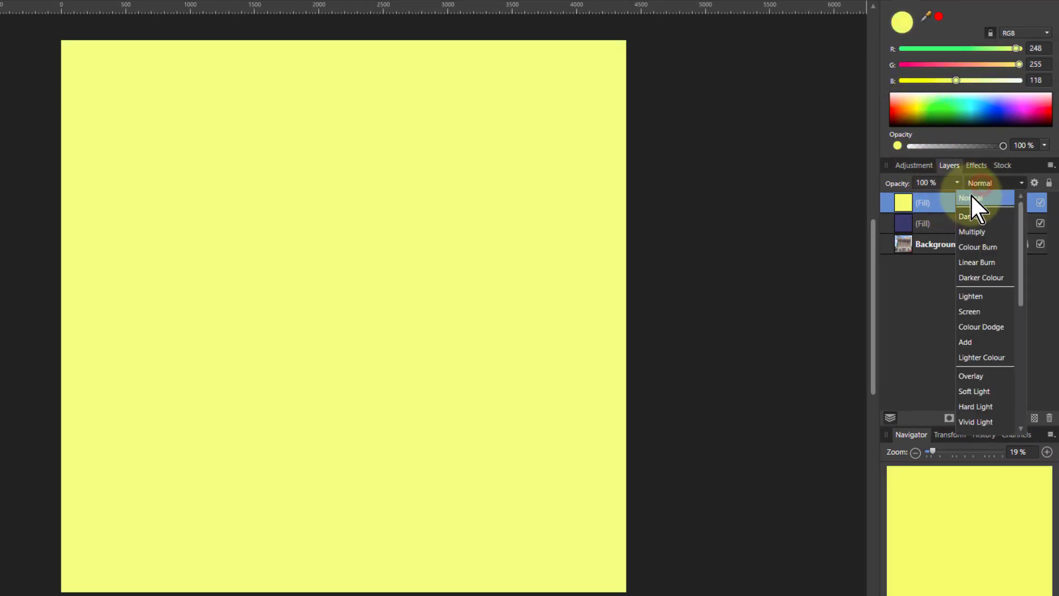
click(983, 356)
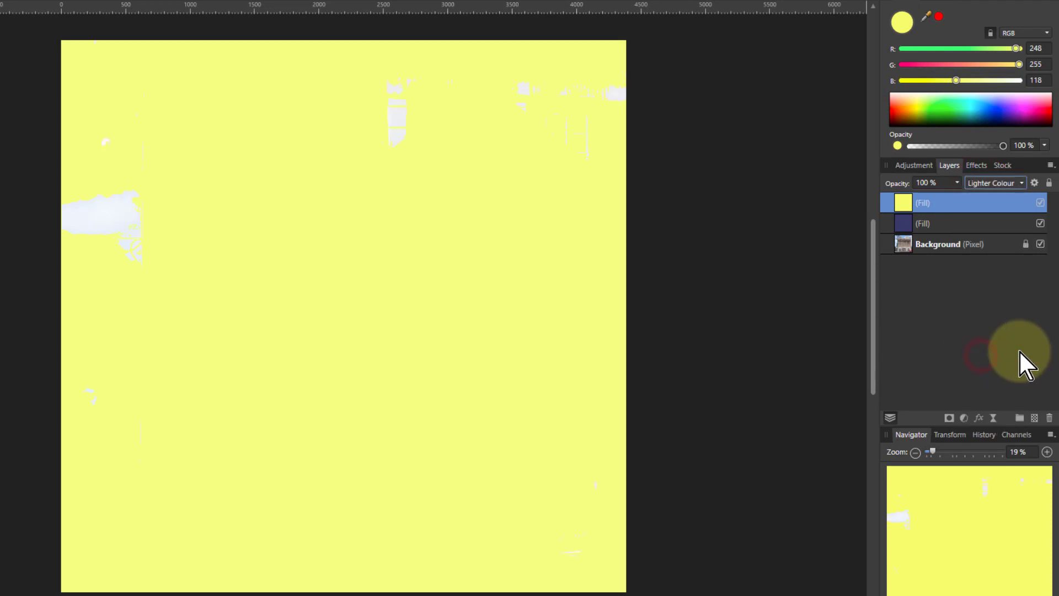
mouse_move(925, 111)
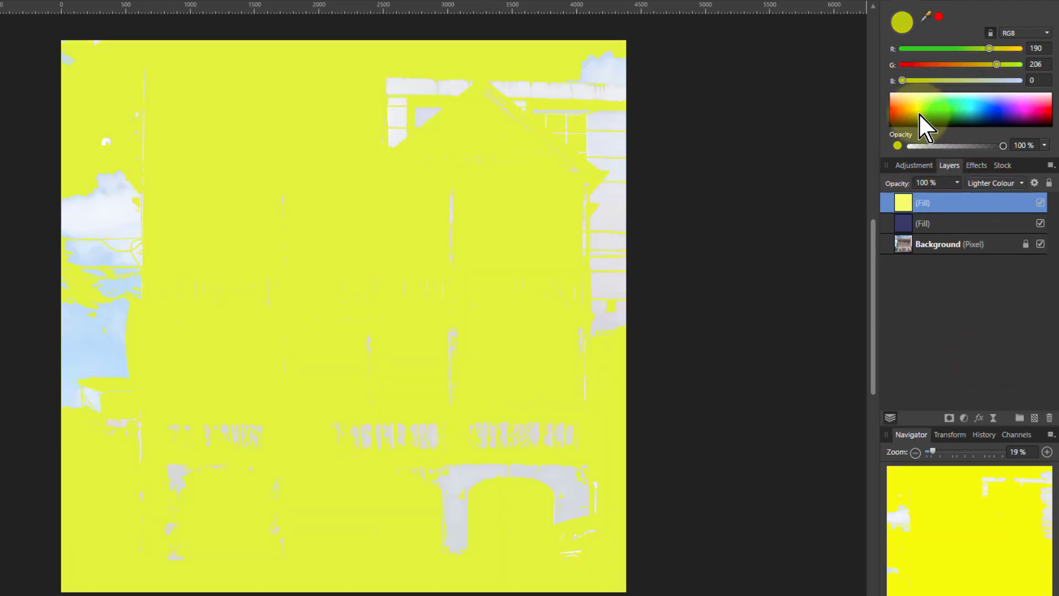
click(932, 128)
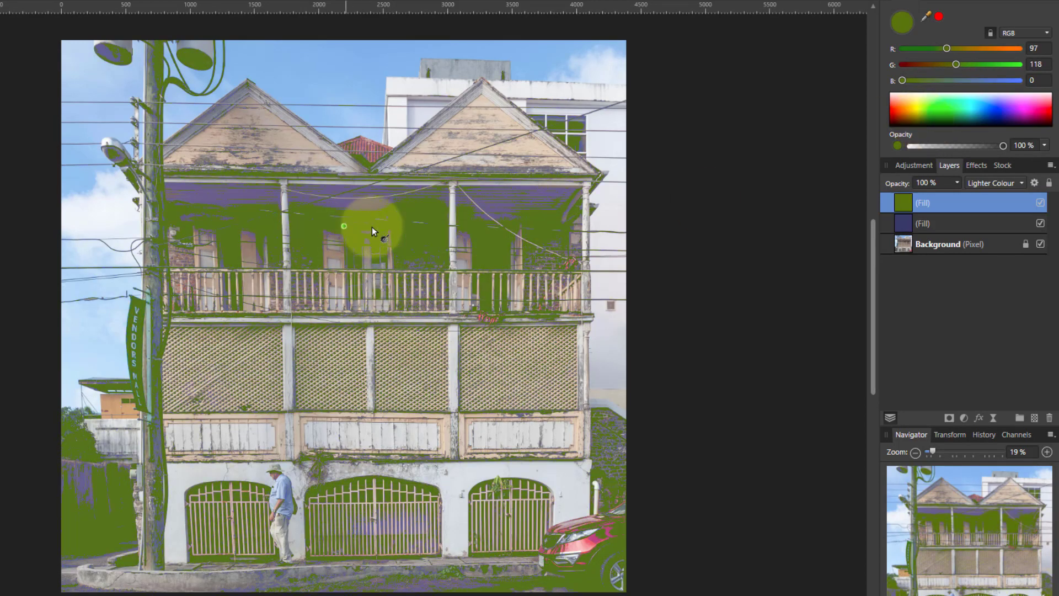
mouse_move(570, 239)
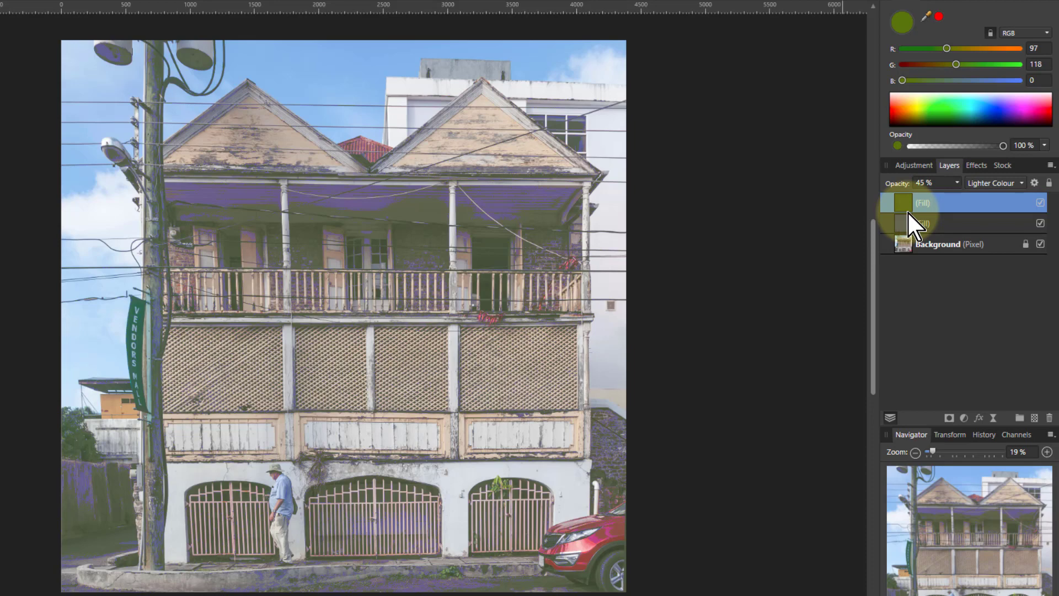
mouse_move(904, 211)
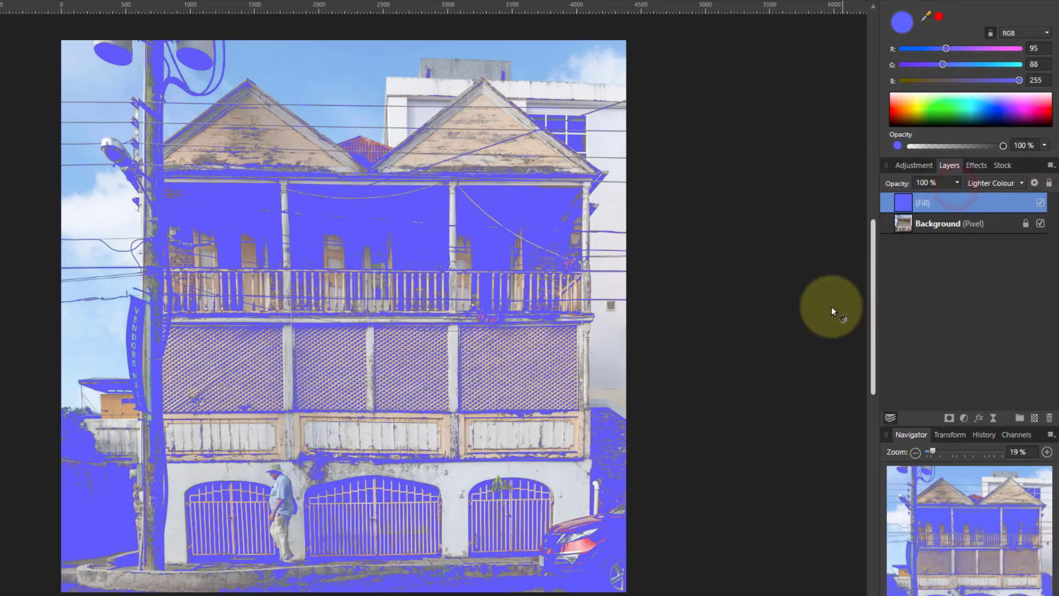
Restore the workspace, add a new fill layer and choose a blend mode for it
key(Tab)
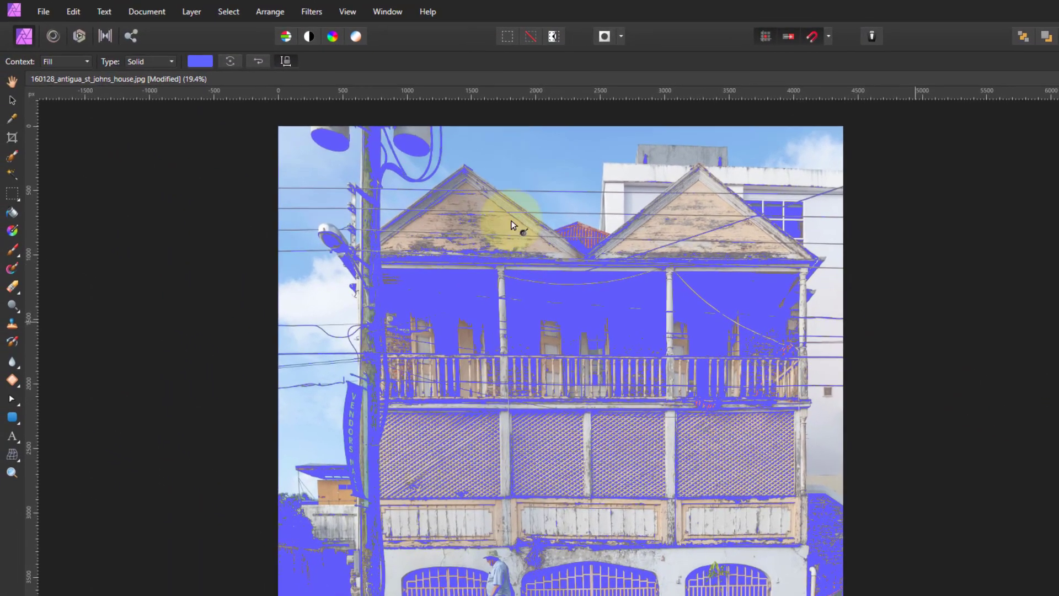
click(192, 11)
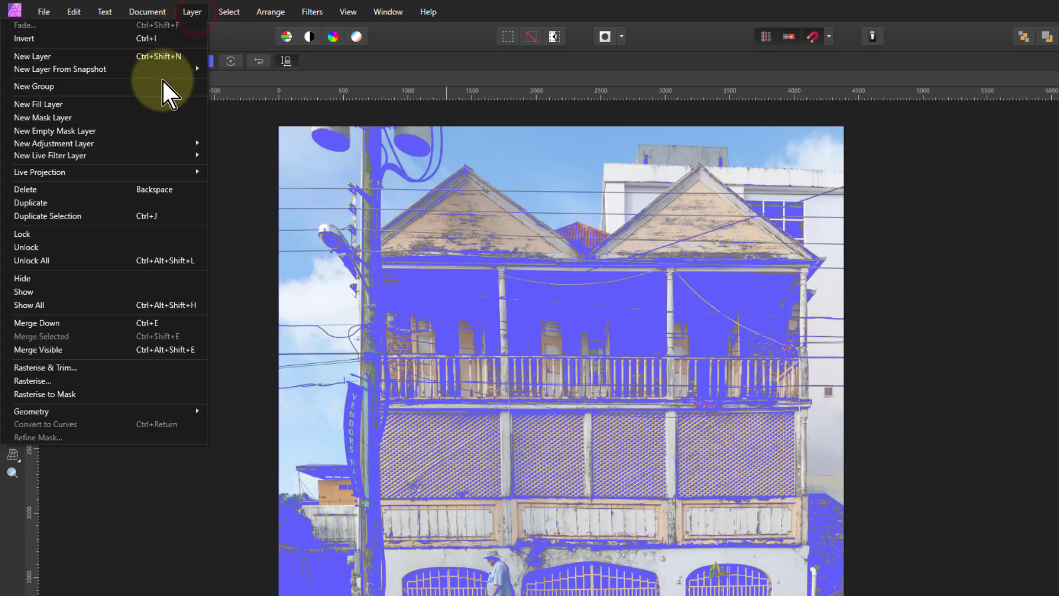
click(39, 104)
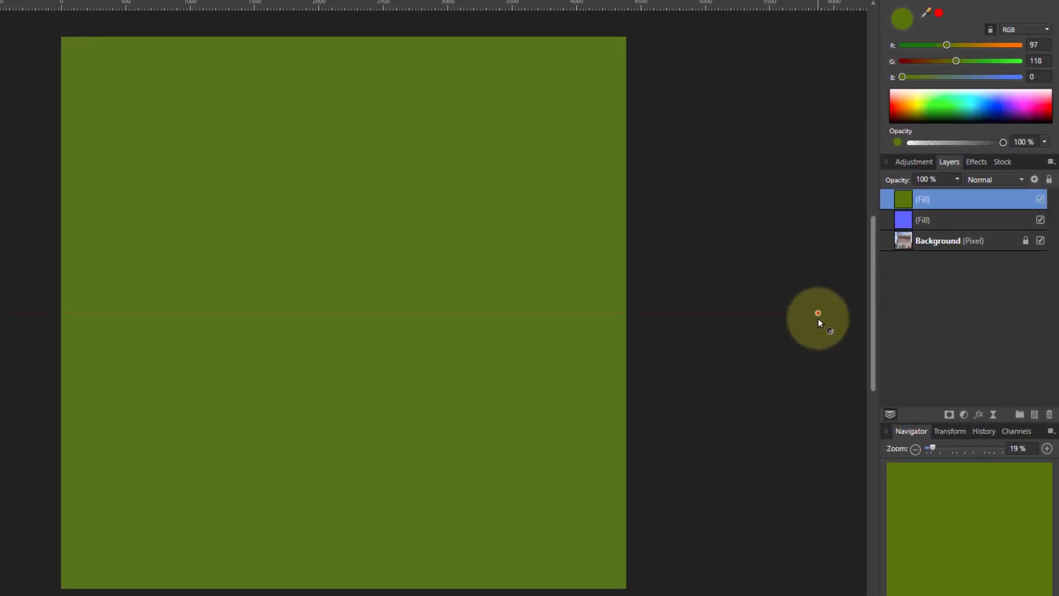
click(992, 179)
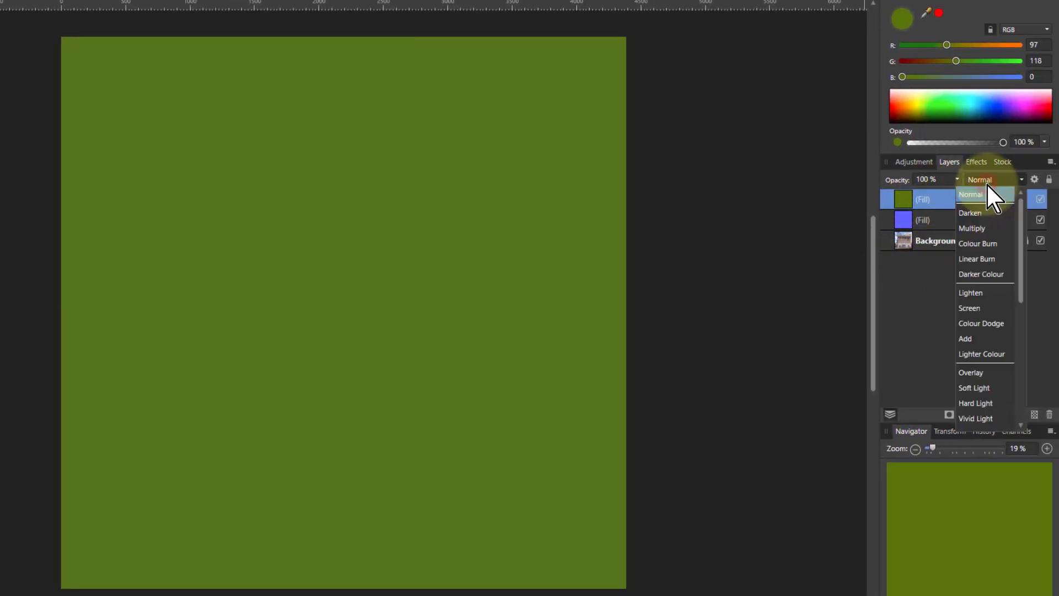
mouse_move(989, 280)
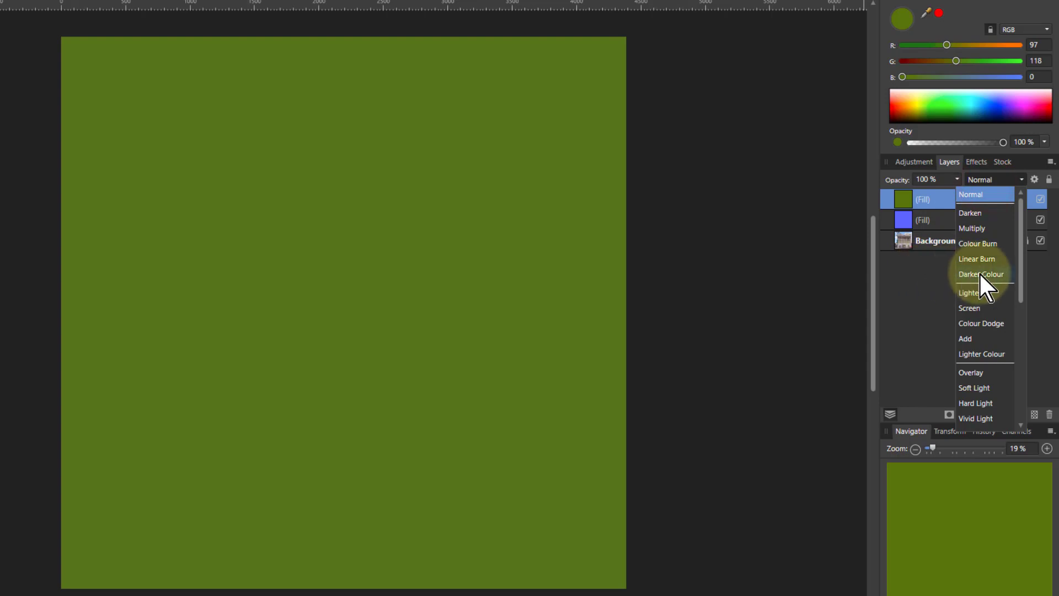
click(980, 273)
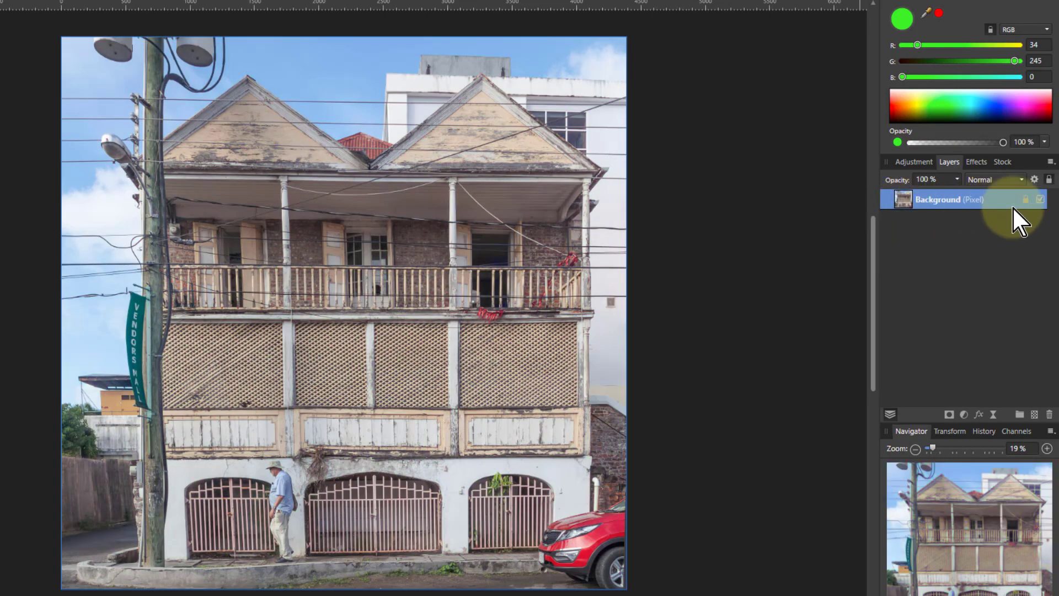
mouse_move(926, 3)
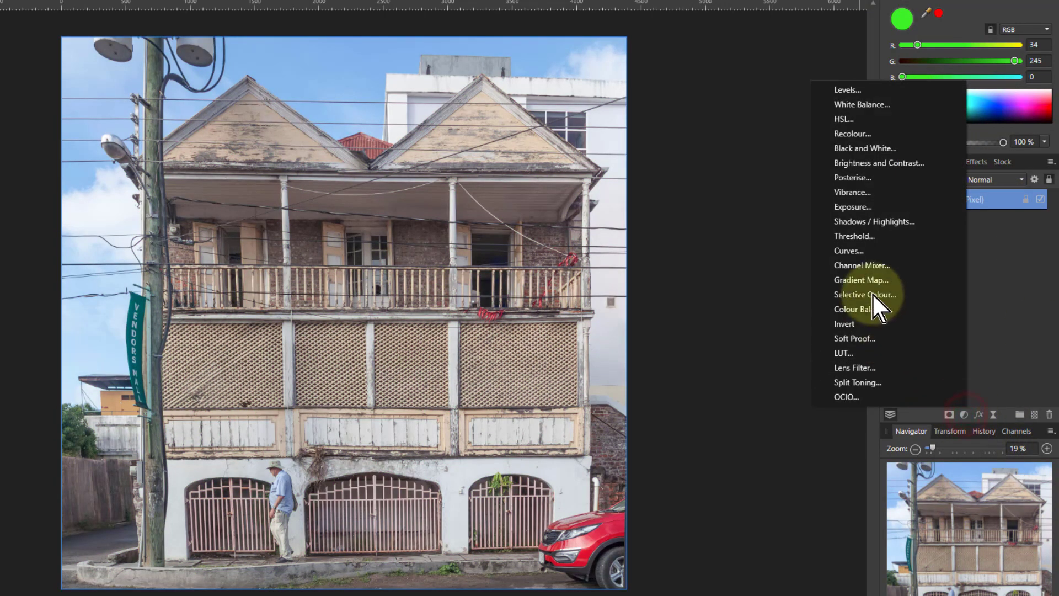
Add a Black & White adjustment layer blended in Lighter Colour mode
click(865, 148)
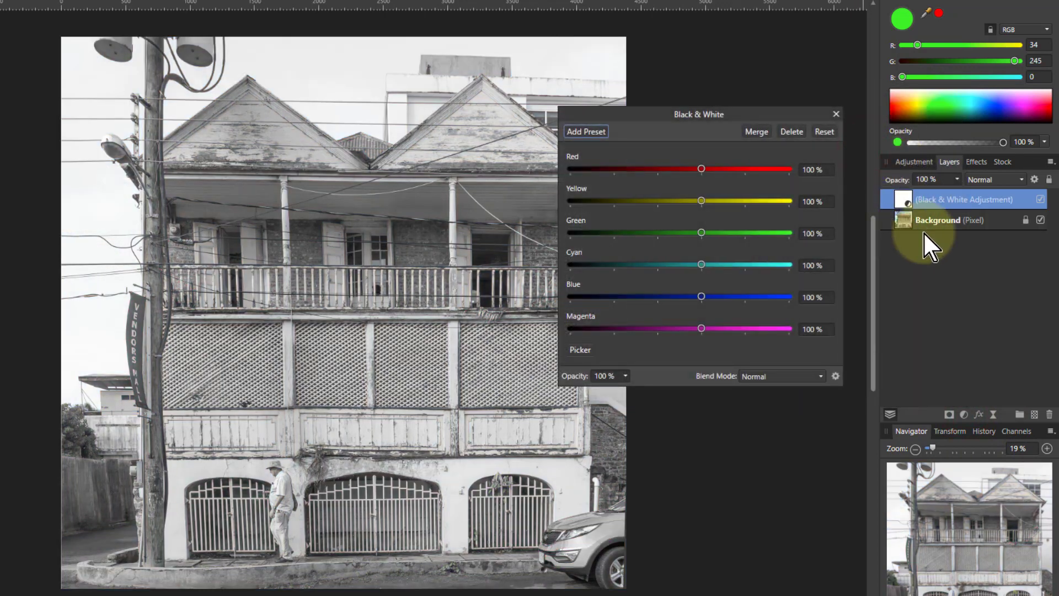
click(781, 376)
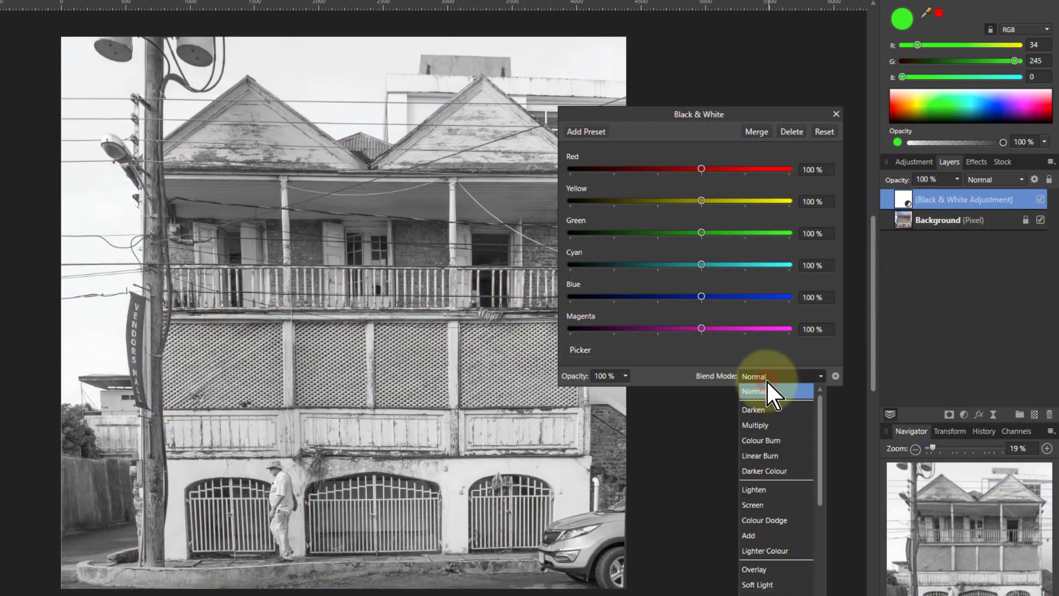
mouse_move(763, 550)
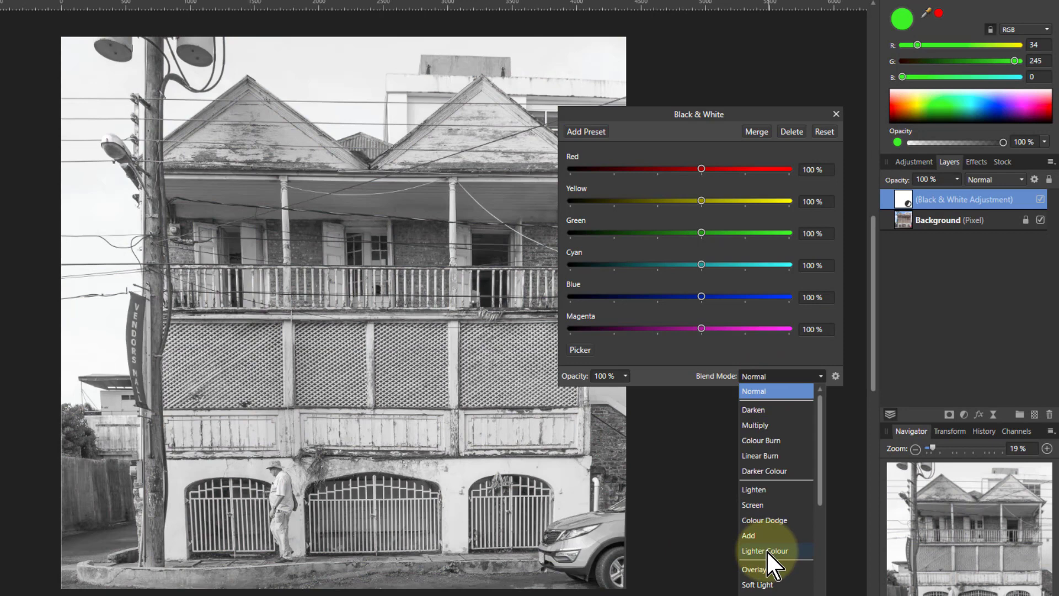
click(765, 551)
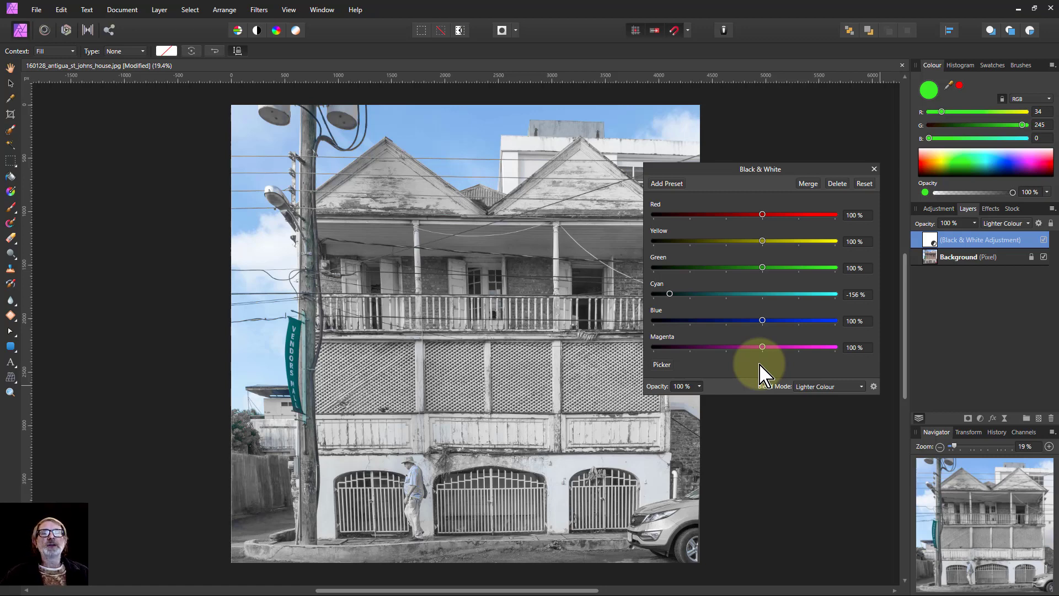
mouse_move(793, 405)
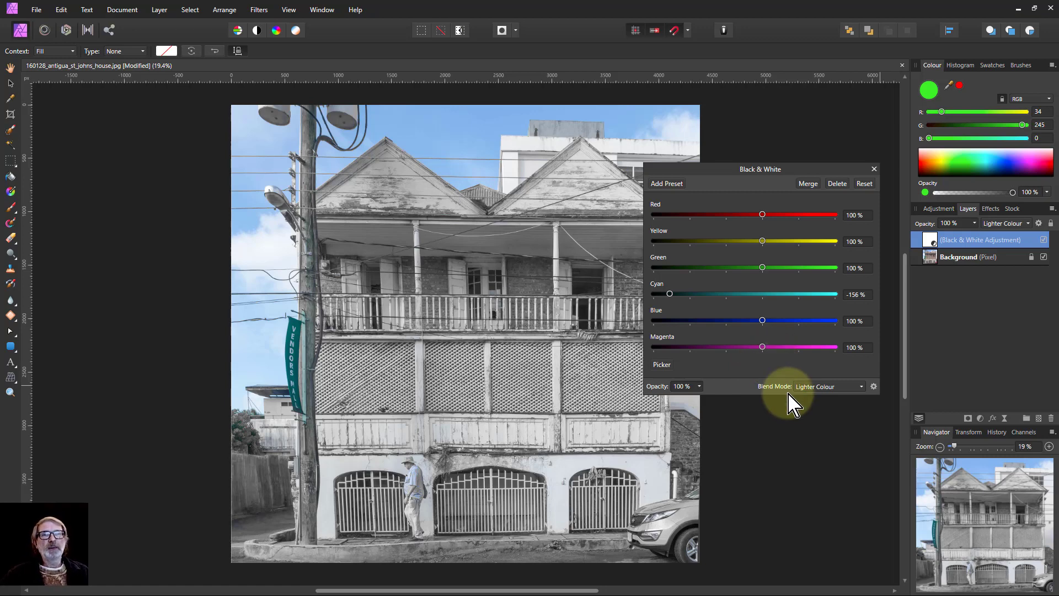